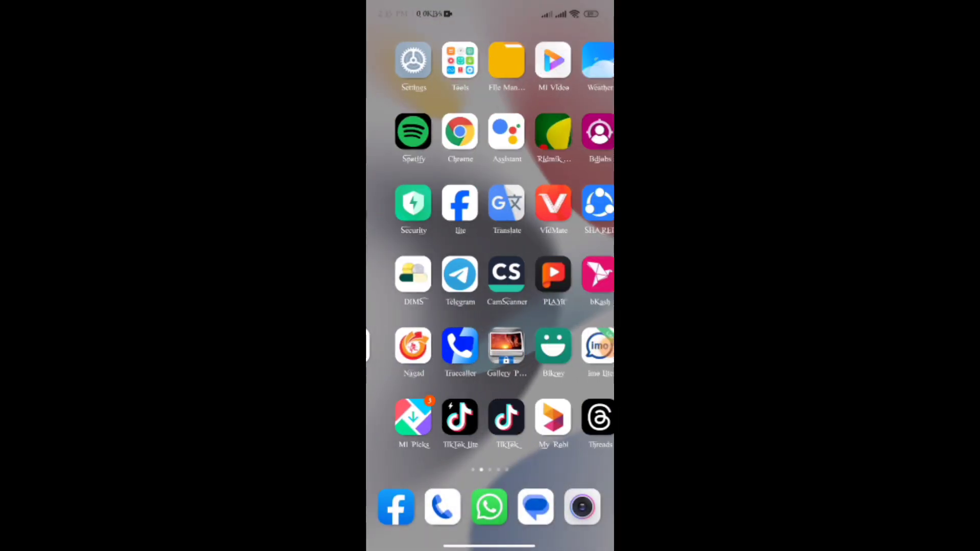
Step: Swipe across the home pages toward the Play Store to search for imo
{"action": "scroll", "scroll_direction": "left", "scroll_amount": 3}
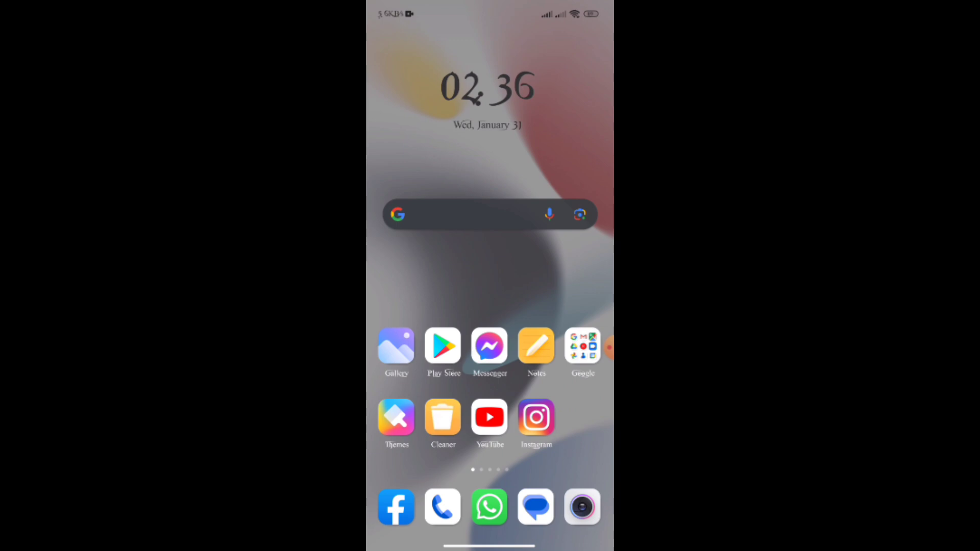
{"action": "scroll", "scroll_direction": "left", "scroll_amount": 3}
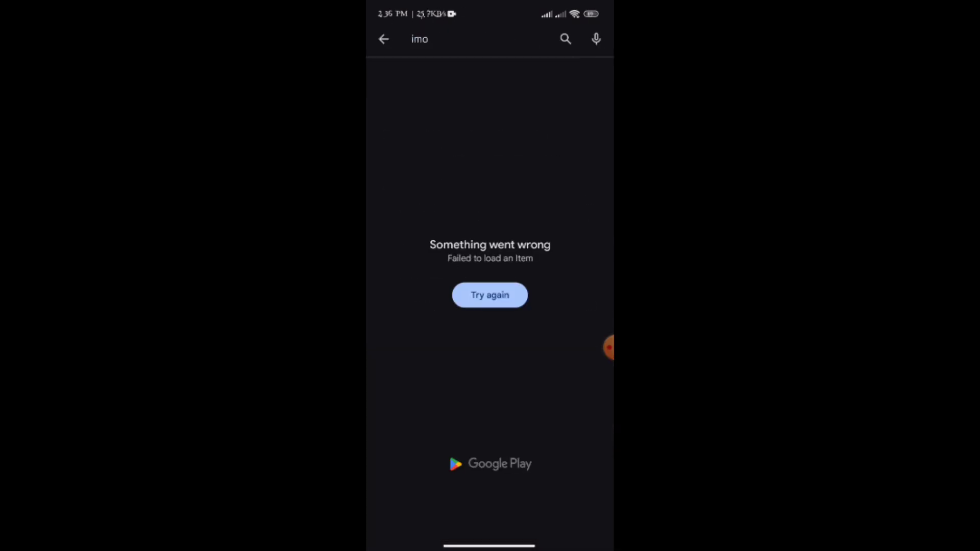
Step: Leave the failed Play Store search and return to the home screen
{"action": "left_click", "coordinate": [489, 294]}
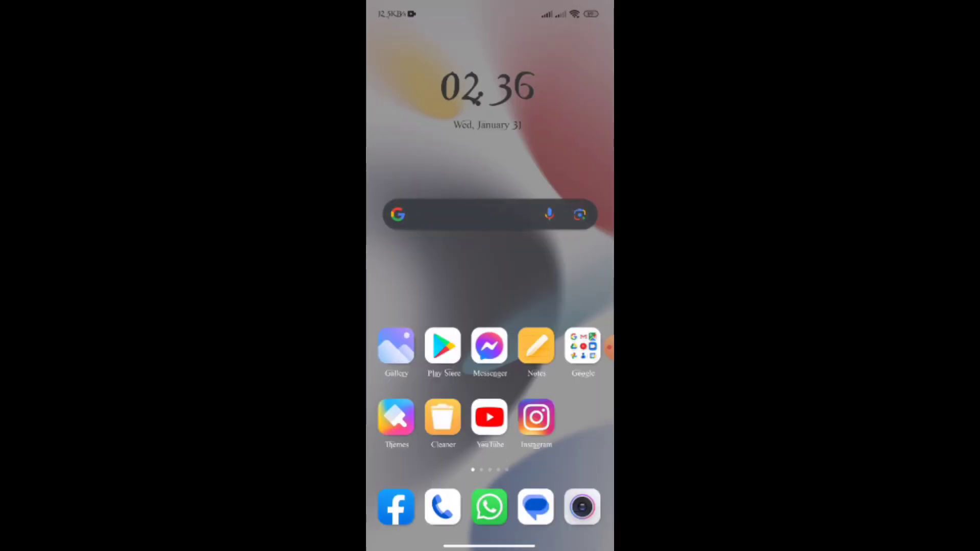
Step: Swipe to the app page and launch imo Lite to its welcome screen
{"action": "scroll", "scroll_direction": "left", "scroll_amount": 3}
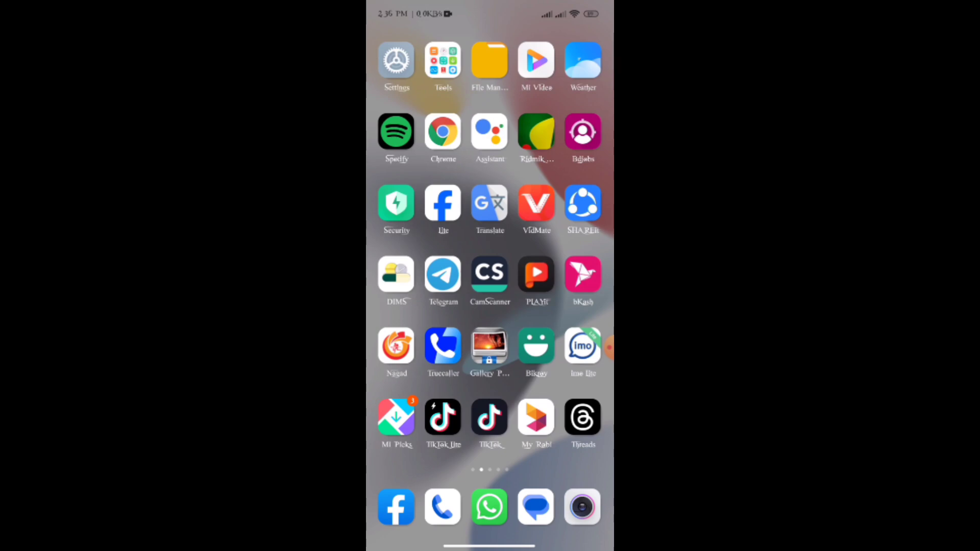
{"action": "scroll", "scroll_direction": "left", "scroll_amount": 3}
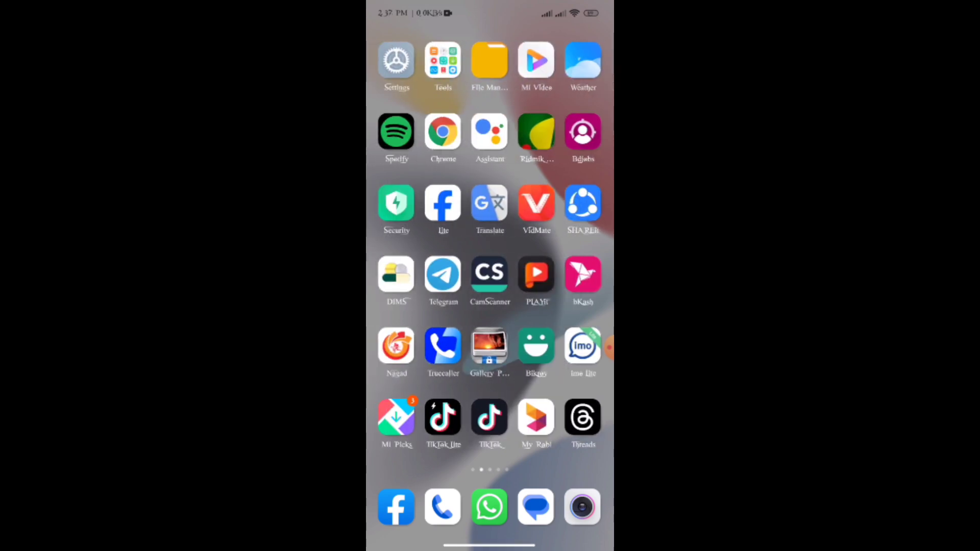
{"action": "scroll", "scroll_direction": "left", "scroll_amount": 3}
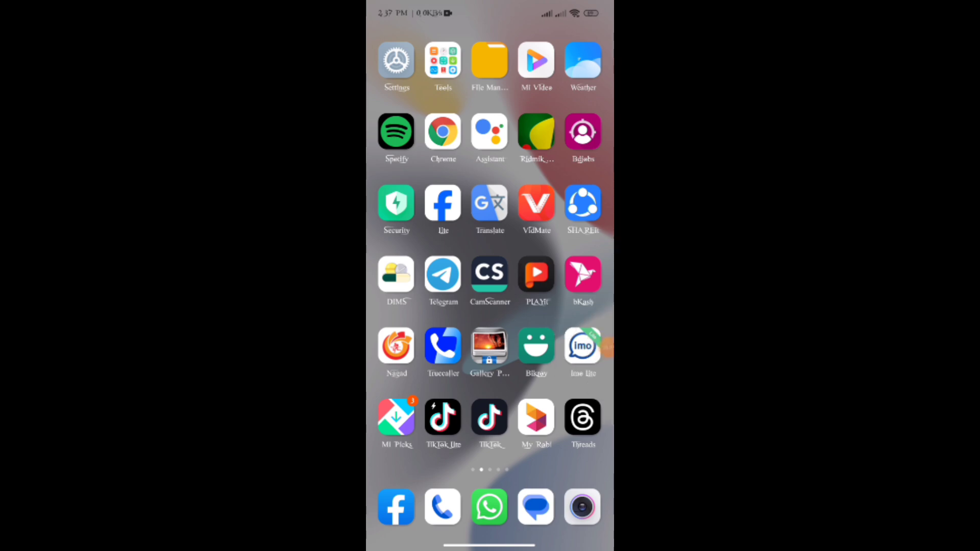
{"action": "left_click", "coordinate": [582, 347]}
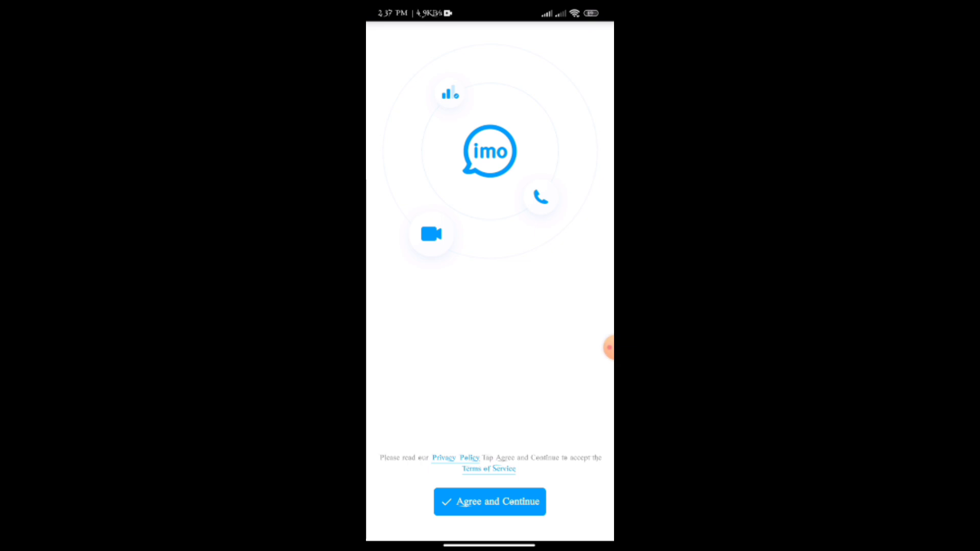
Step: Accept imo's privacy terms and phone-identifier prompt, then bring up the country/region list
{"action": "left_click", "coordinate": [489, 502]}
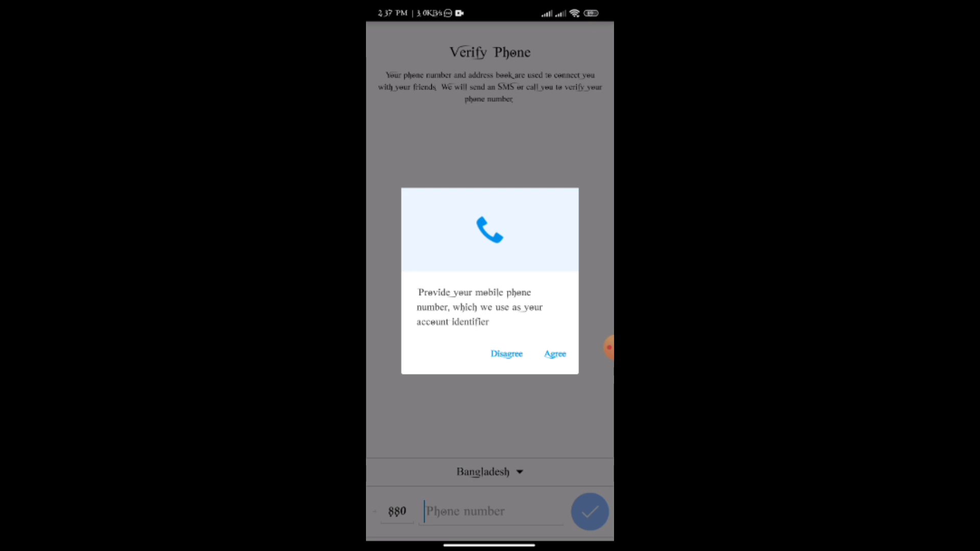
{"action": "left_click", "coordinate": [554, 355]}
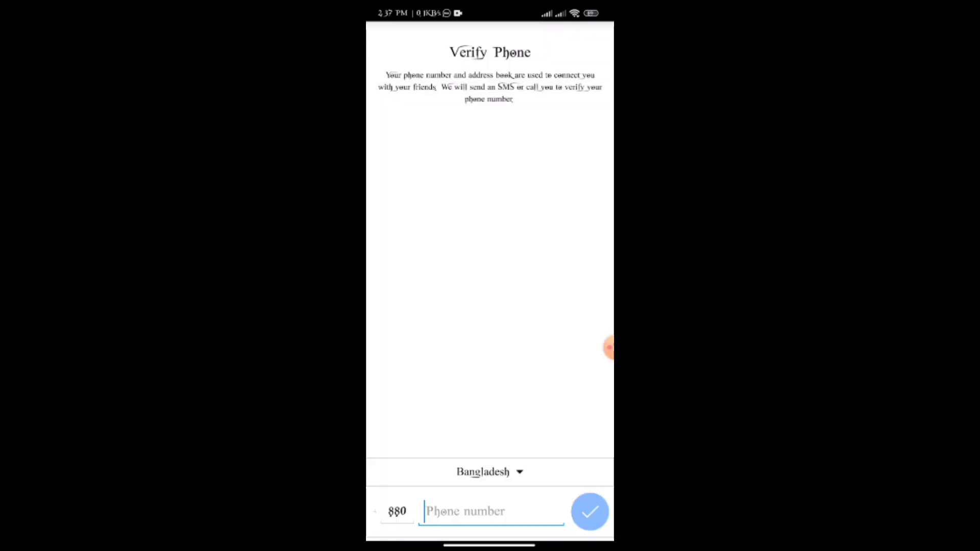
{"action": "left_click", "coordinate": [492, 510]}
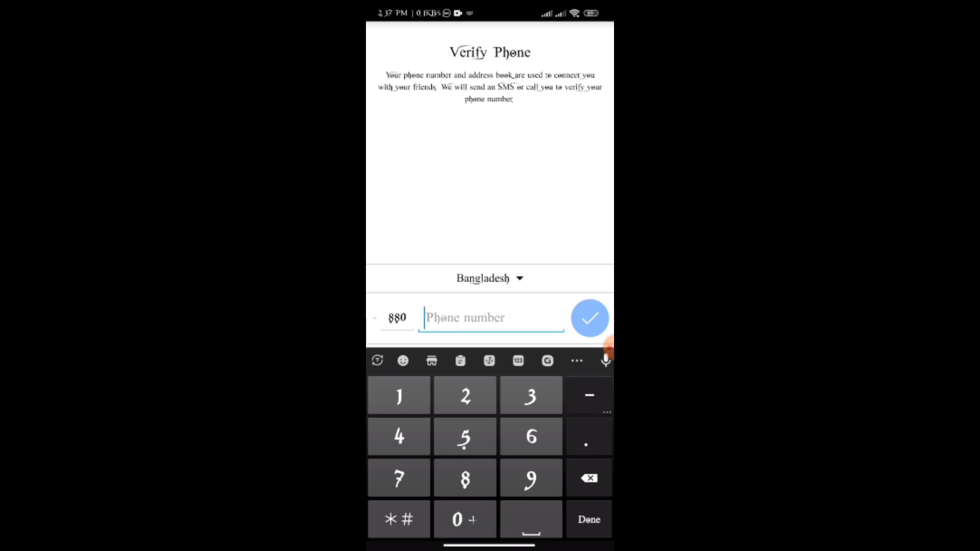
{"action": "left_click", "coordinate": [491, 278]}
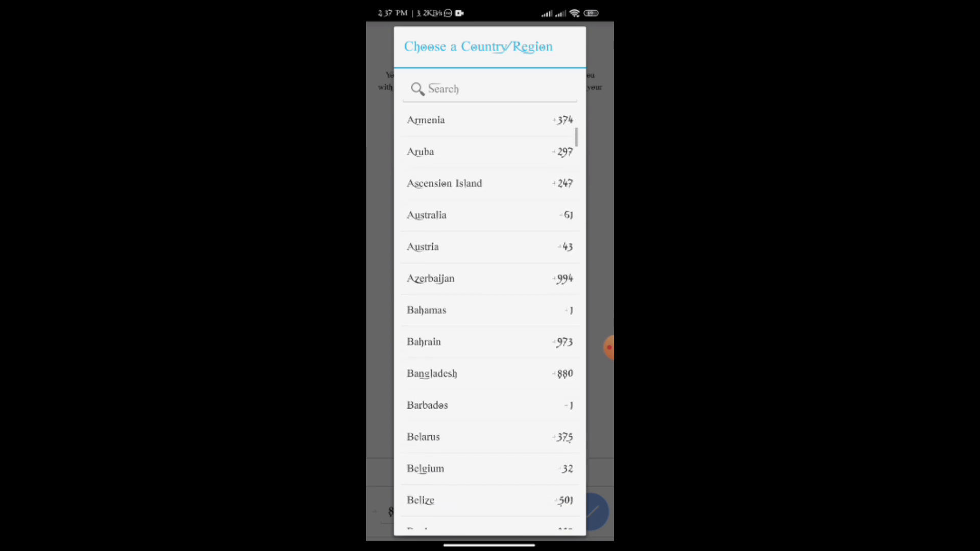
Step: Choose Bangladesh (880) as the phone number's country
{"action": "left_click", "coordinate": [432, 373]}
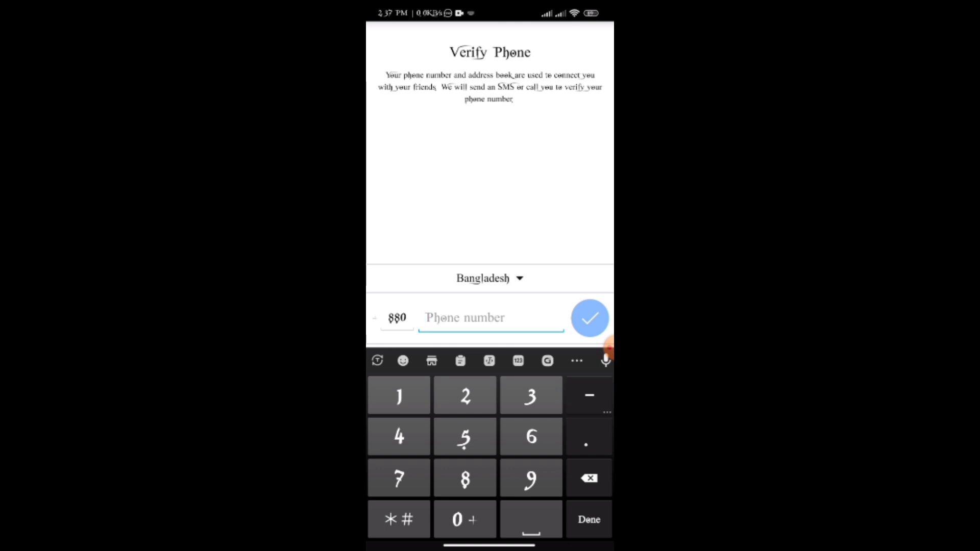
{"action": "type", "text": "019"}
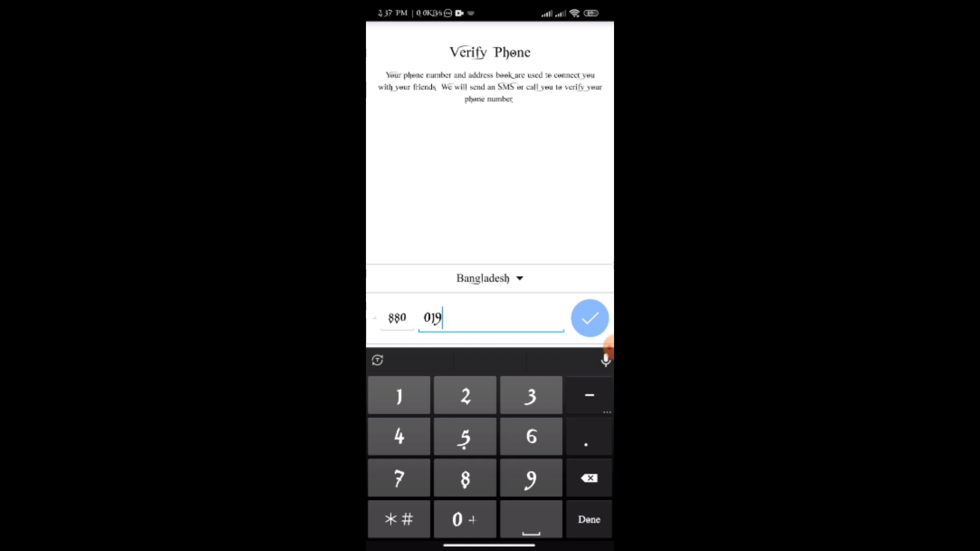
{"action": "type", "text": "76218562"}
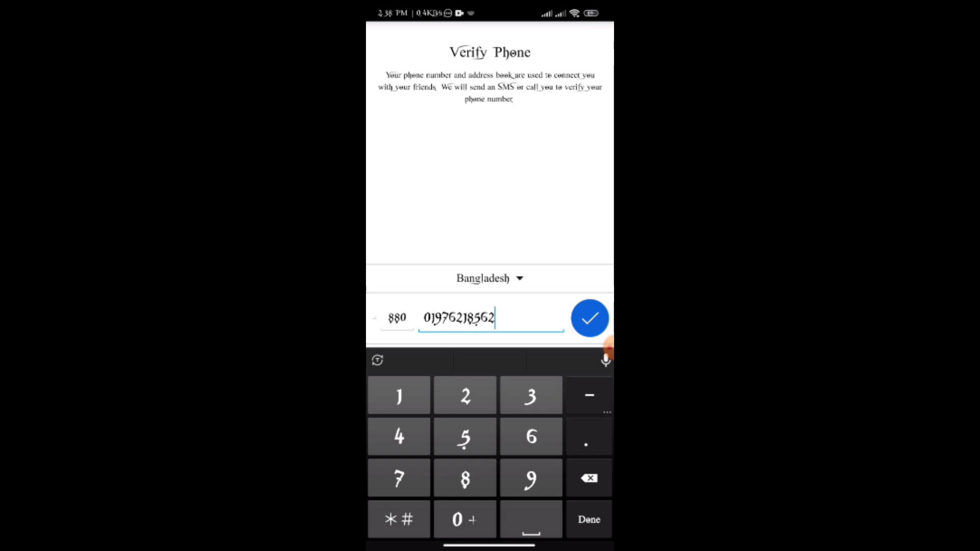
{"action": "left_click", "coordinate": [589, 318]}
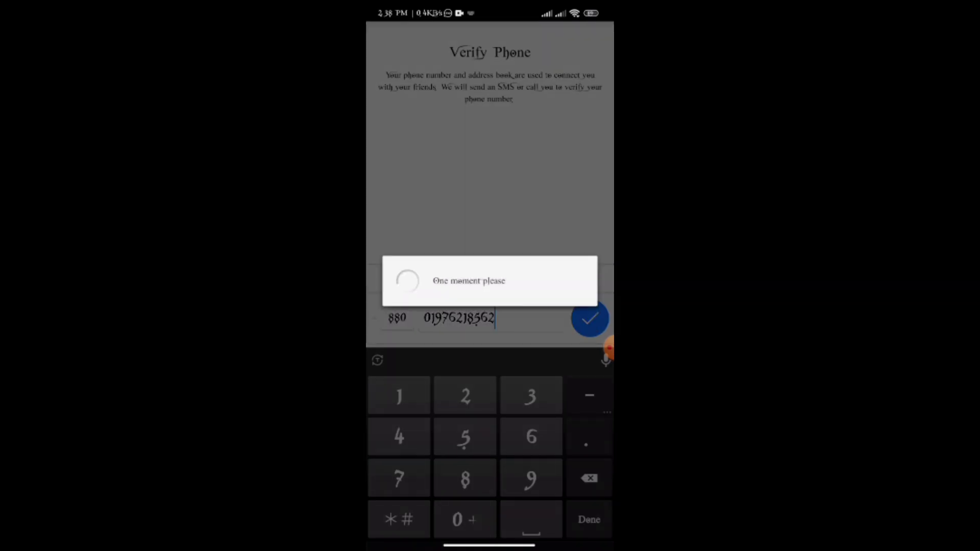
{"action": "left_click", "coordinate": [589, 318]}
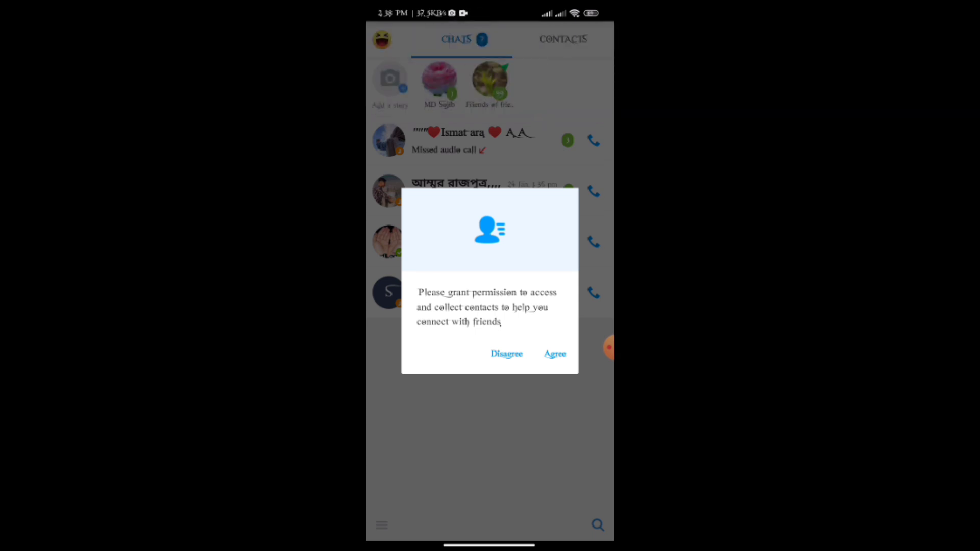
Step: Agree to the contacts permission request and return to the Android home screen
{"action": "left_click", "coordinate": [554, 353]}
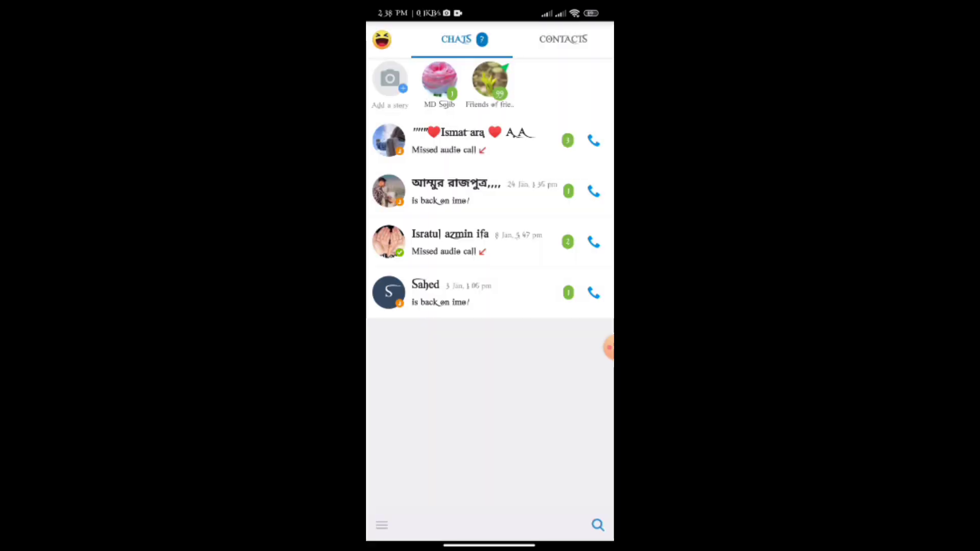
{"action": "key", "text": "Home"}
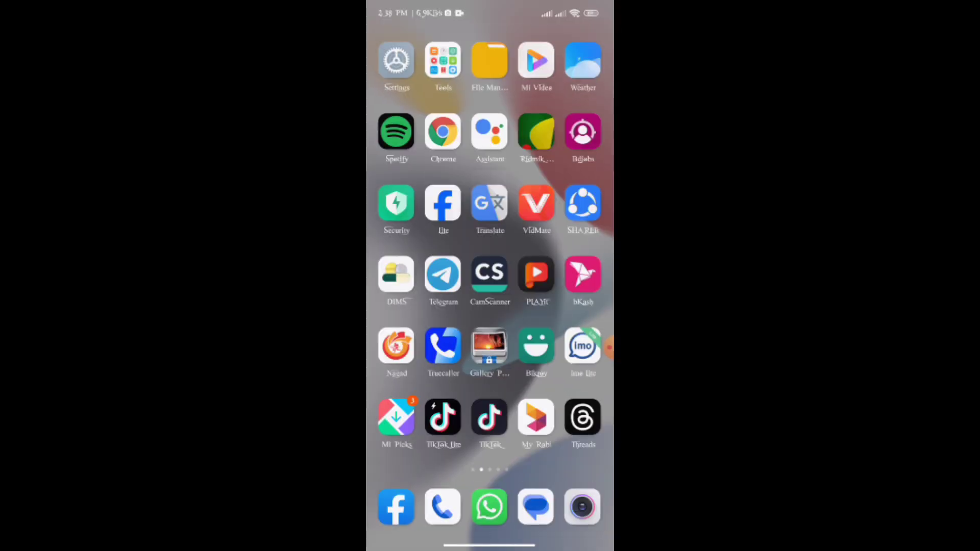
{"action": "left_click", "coordinate": [582, 348]}
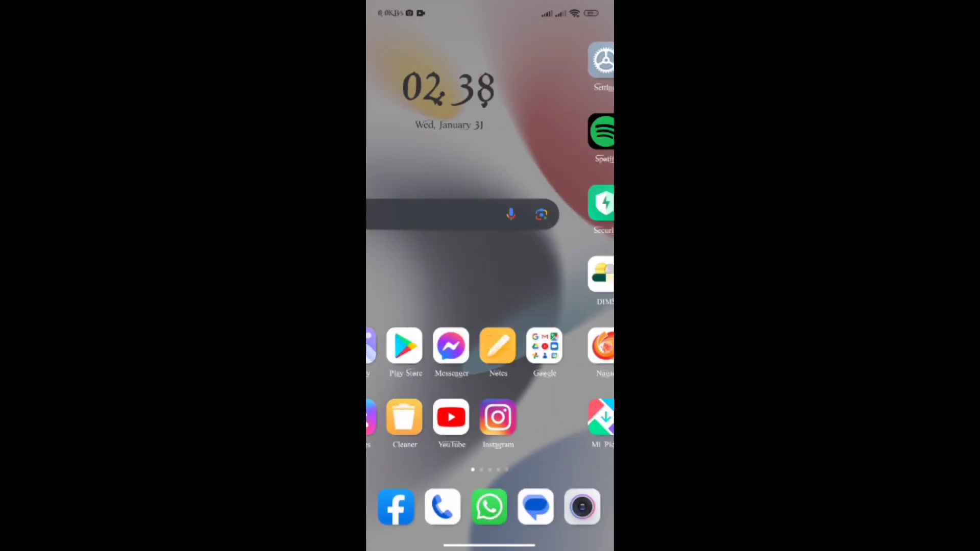
{"action": "scroll", "scroll_direction": "left", "scroll_amount": 3}
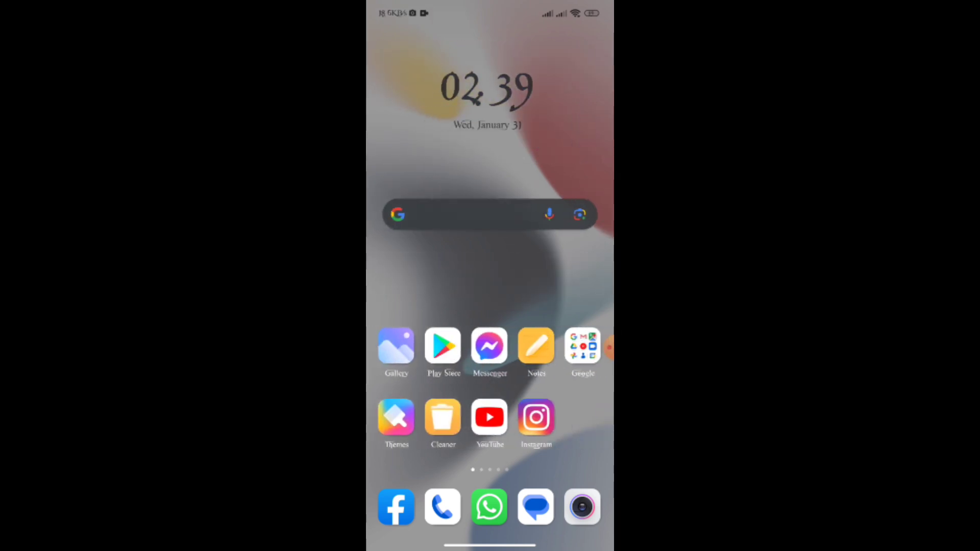
{"action": "scroll", "scroll_direction": "left", "scroll_amount": 3}
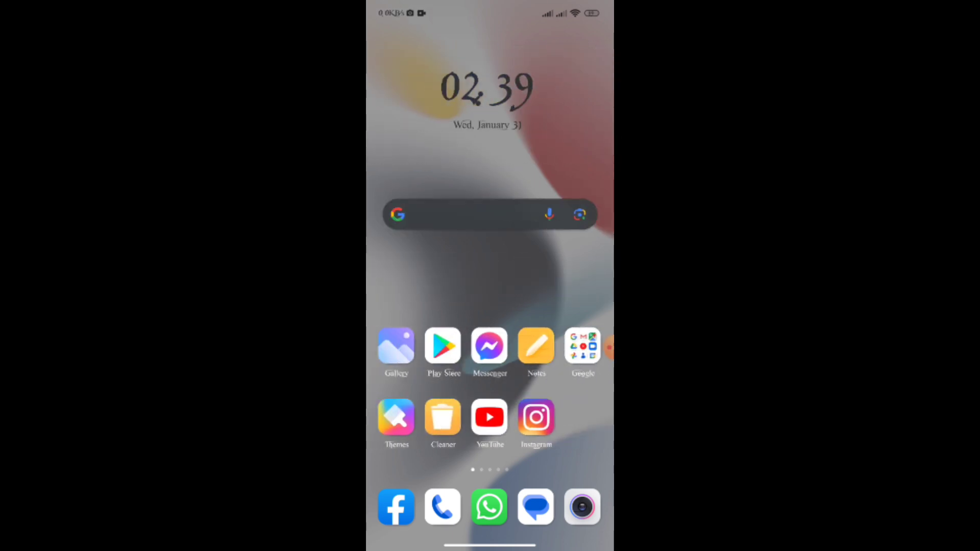
{"action": "scroll", "scroll_direction": "left", "scroll_amount": 3}
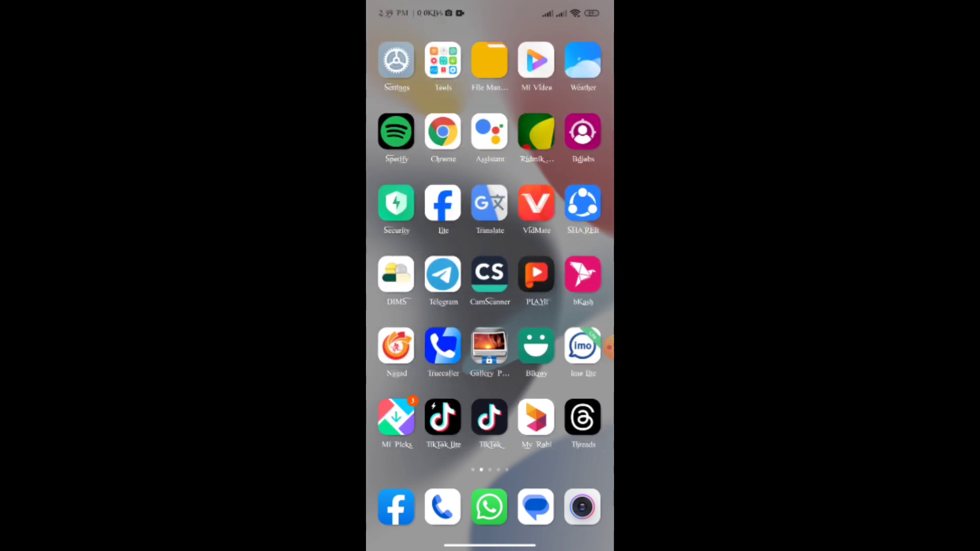